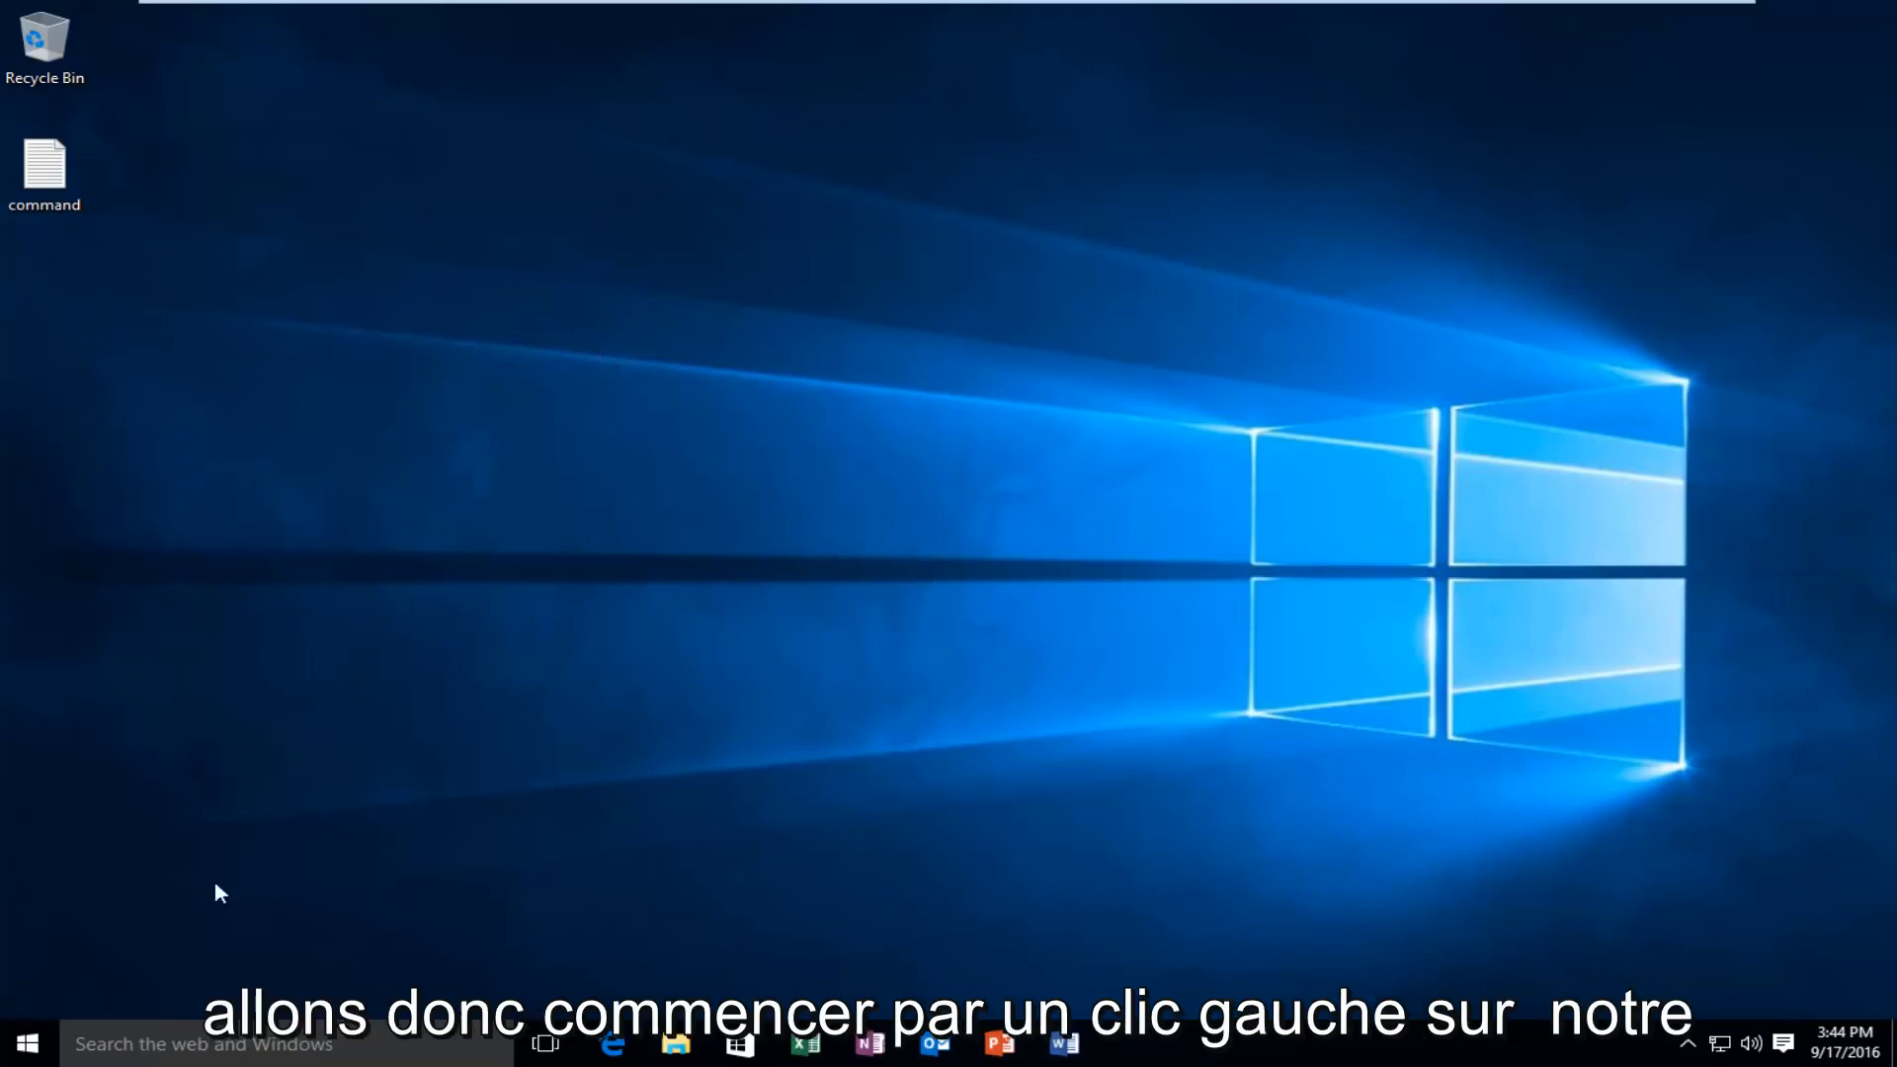
Step: Search the Start menu for cmd, launch Command Prompt and position its window on the desktop
{"action": "left_click", "coordinate": [23, 1043]}
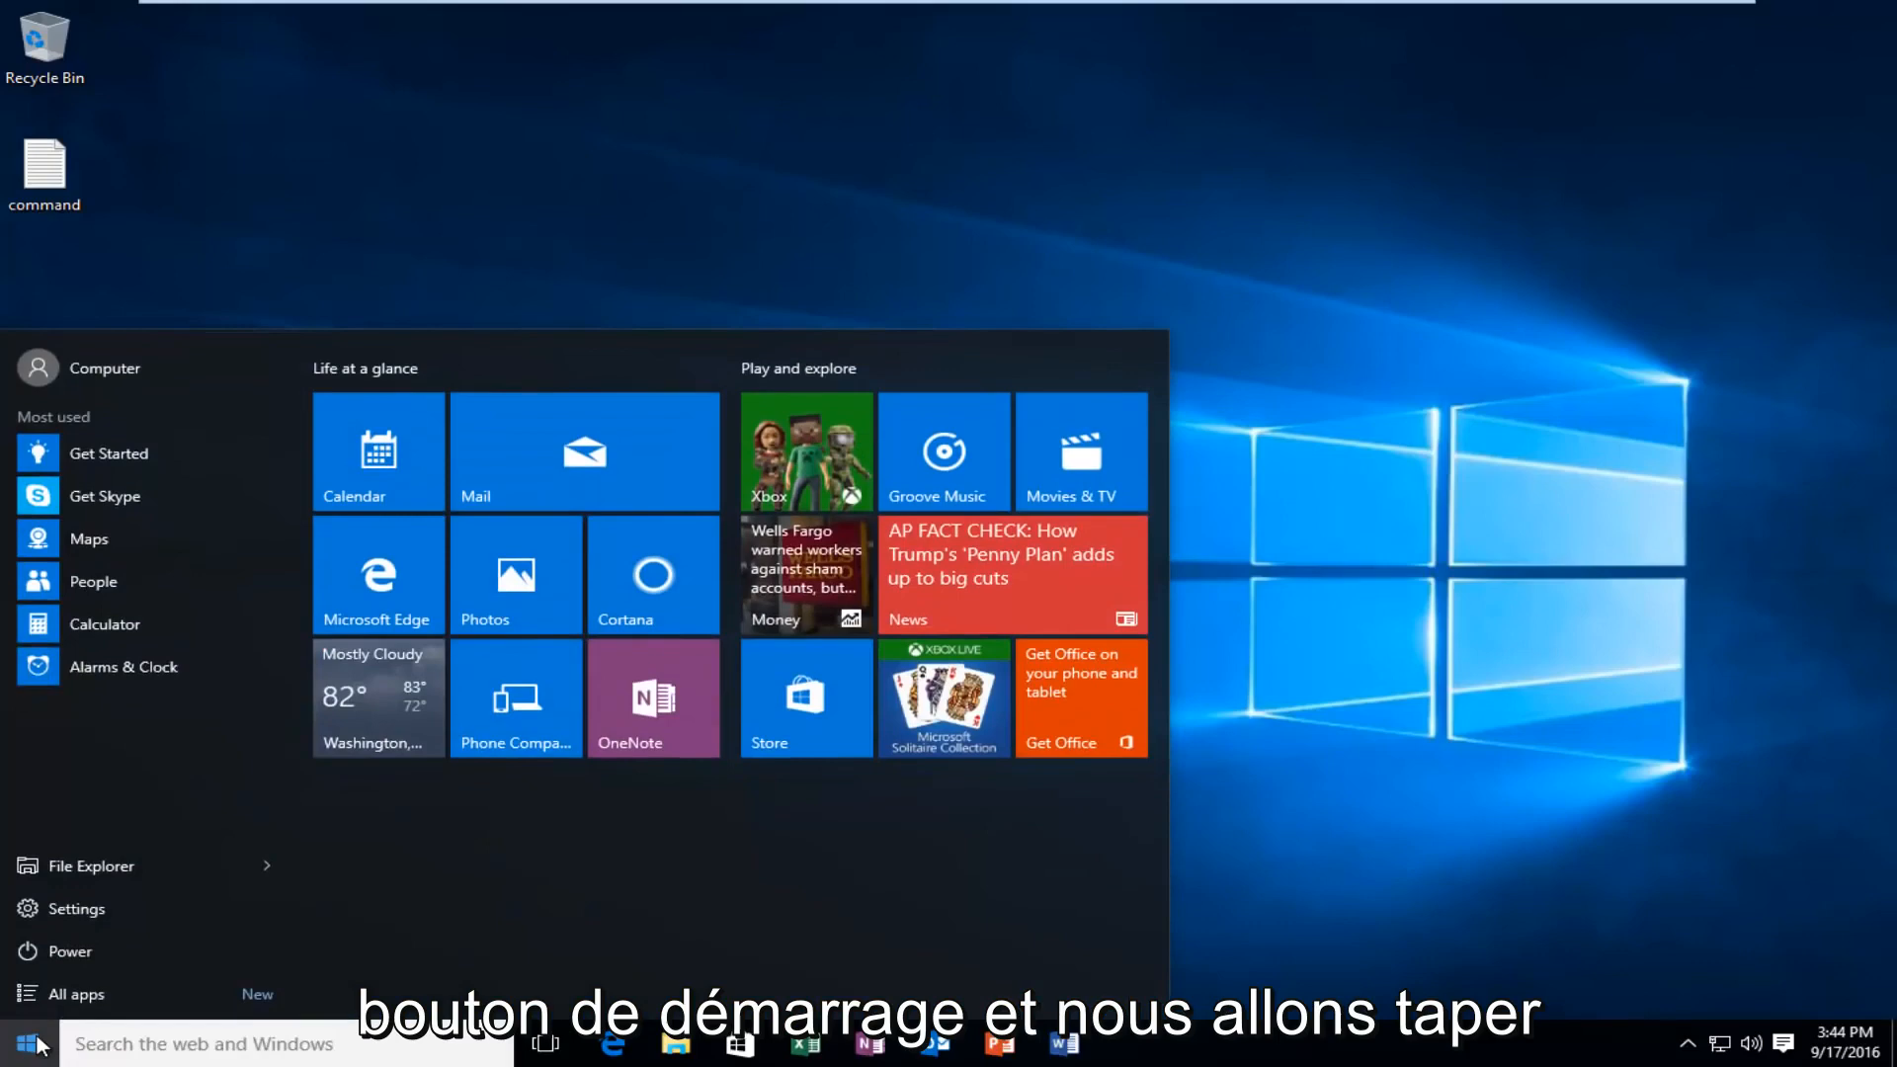
{"action": "type", "text": "cmd"}
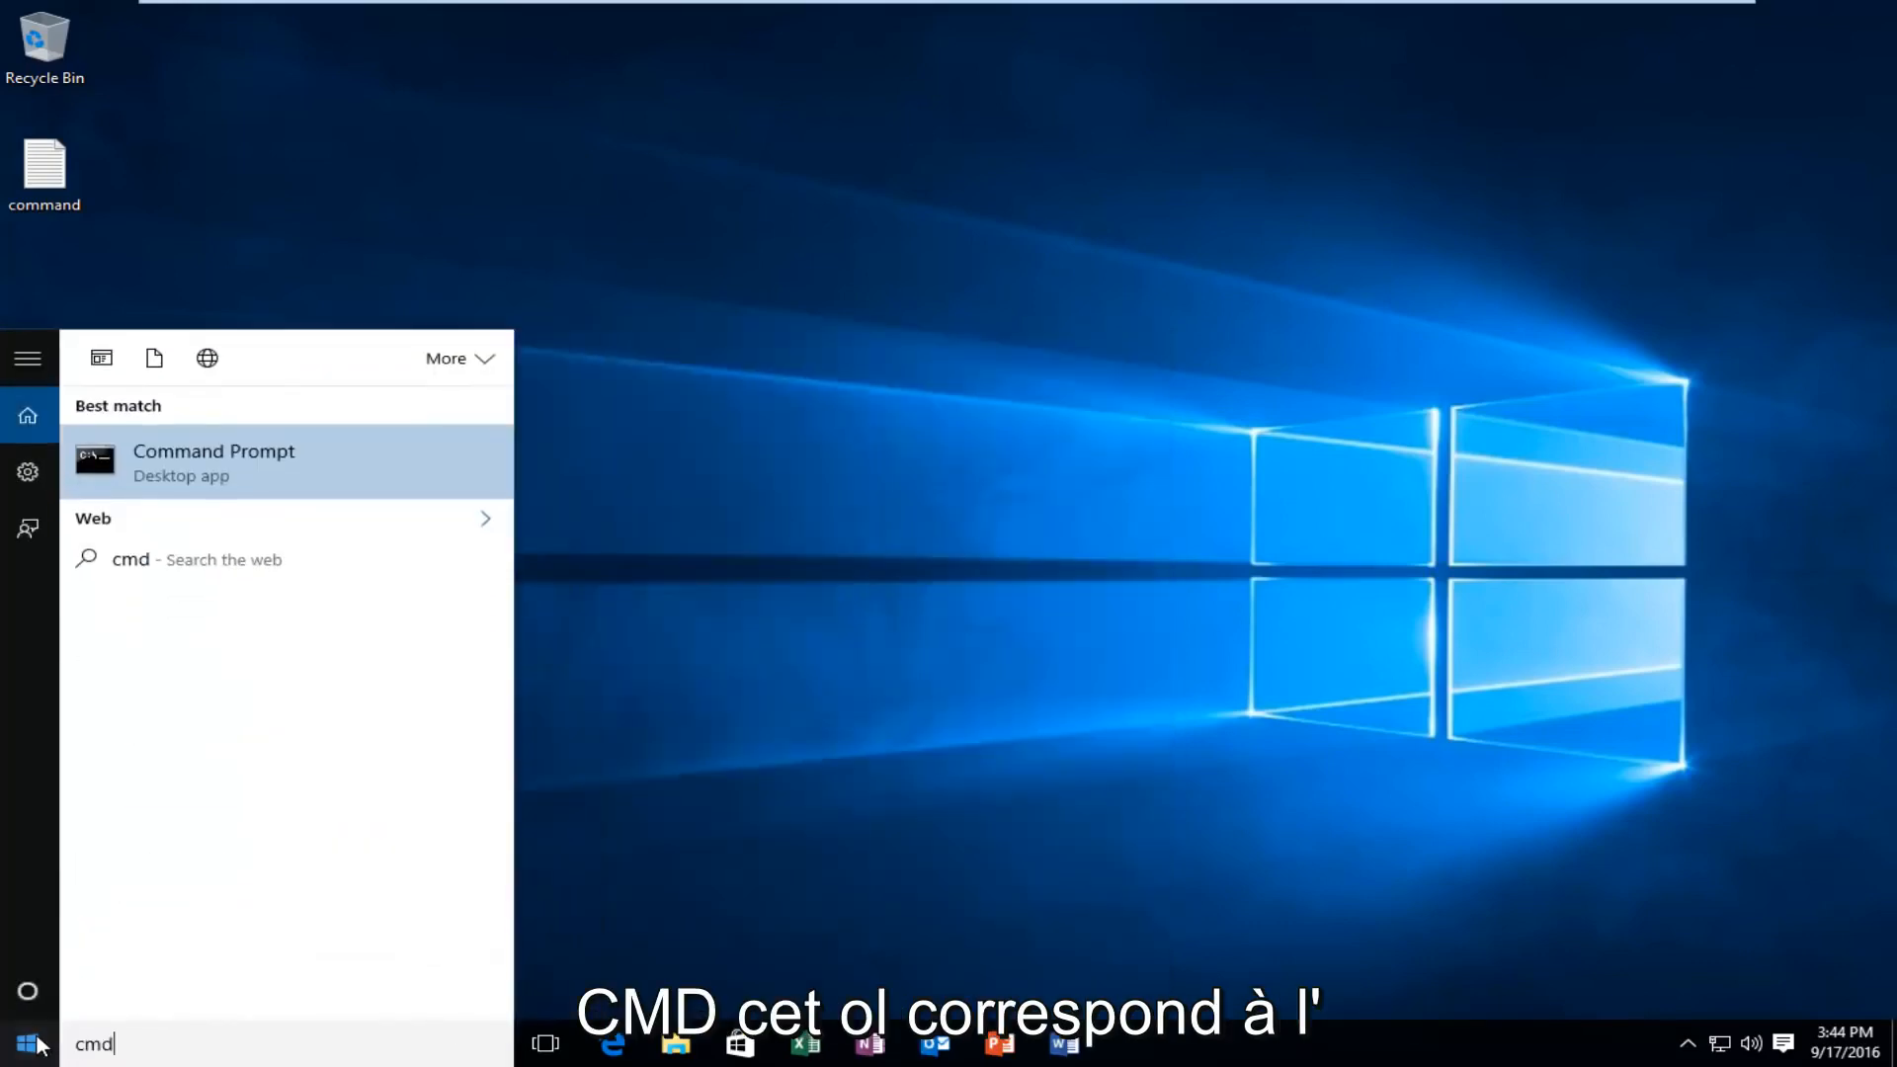
{"action": "mouse_move", "coordinate": [137, 466]}
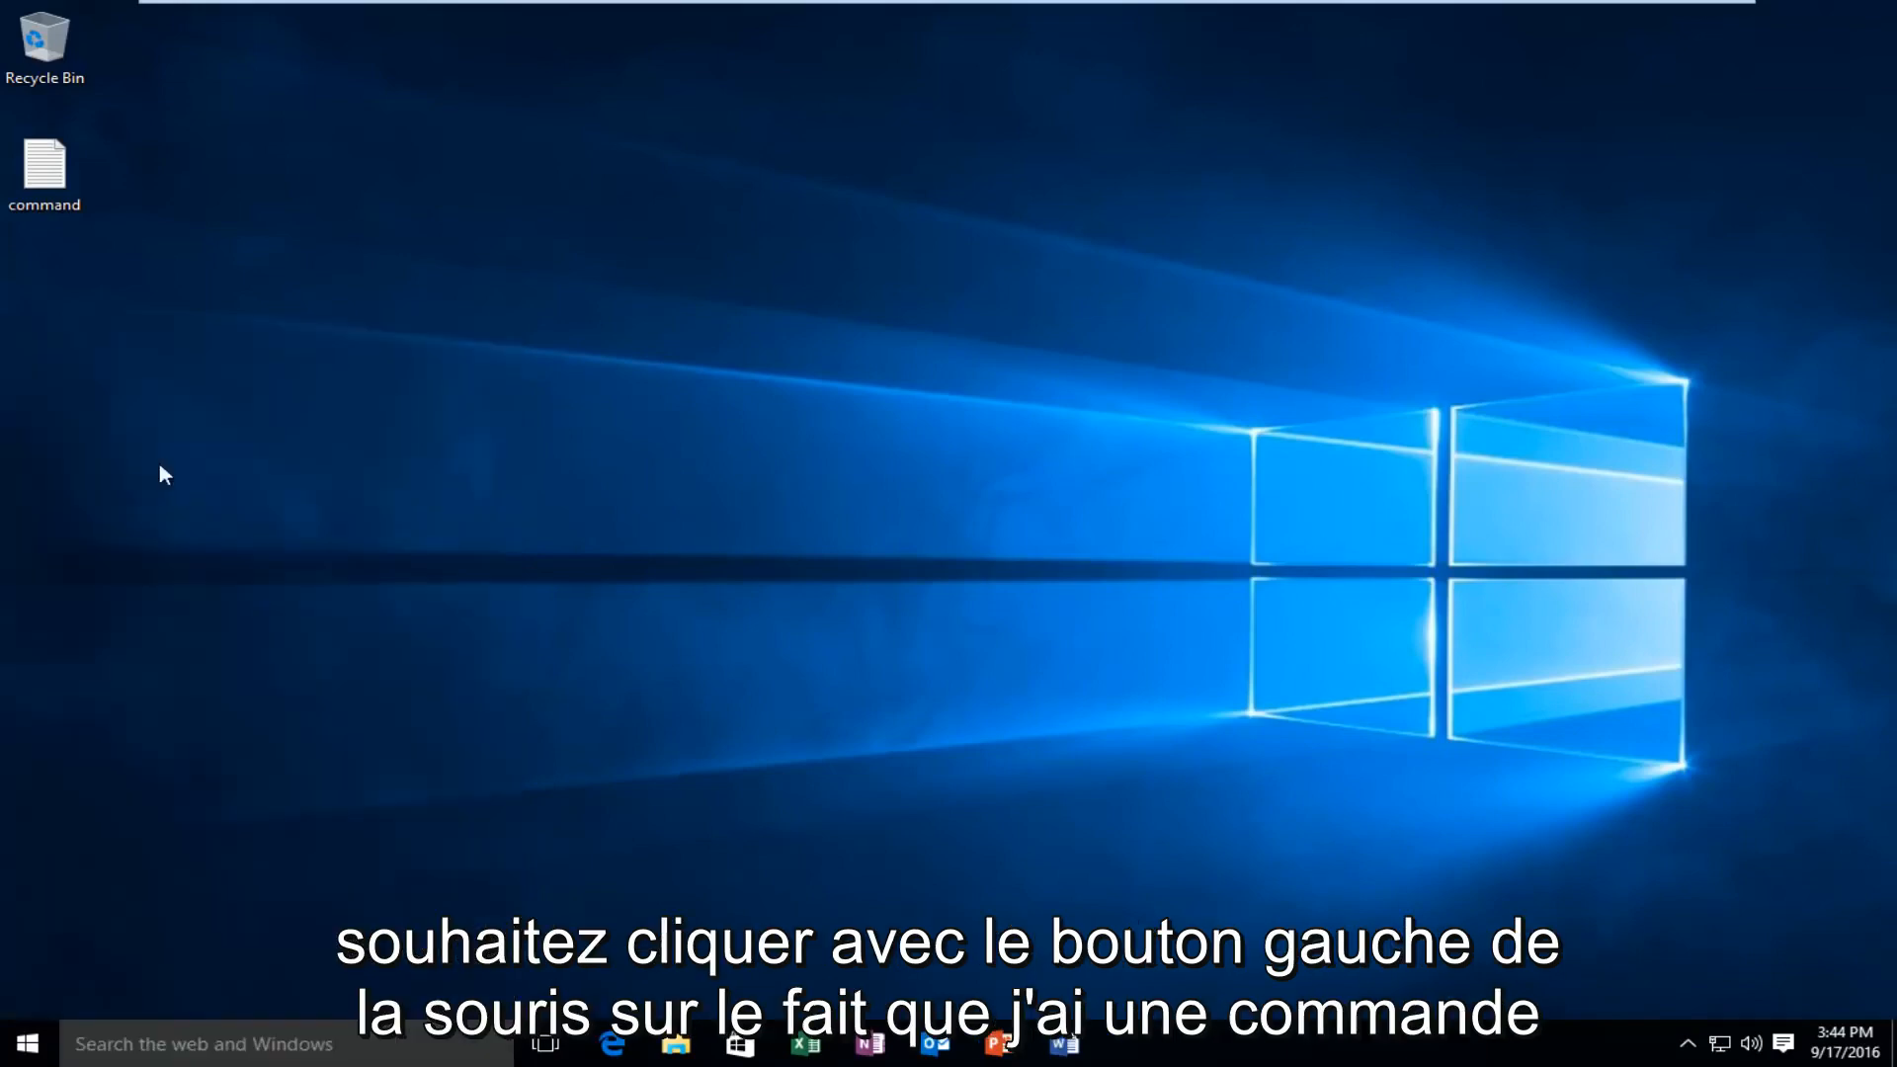
{"action": "double_click", "coordinate": [45, 170]}
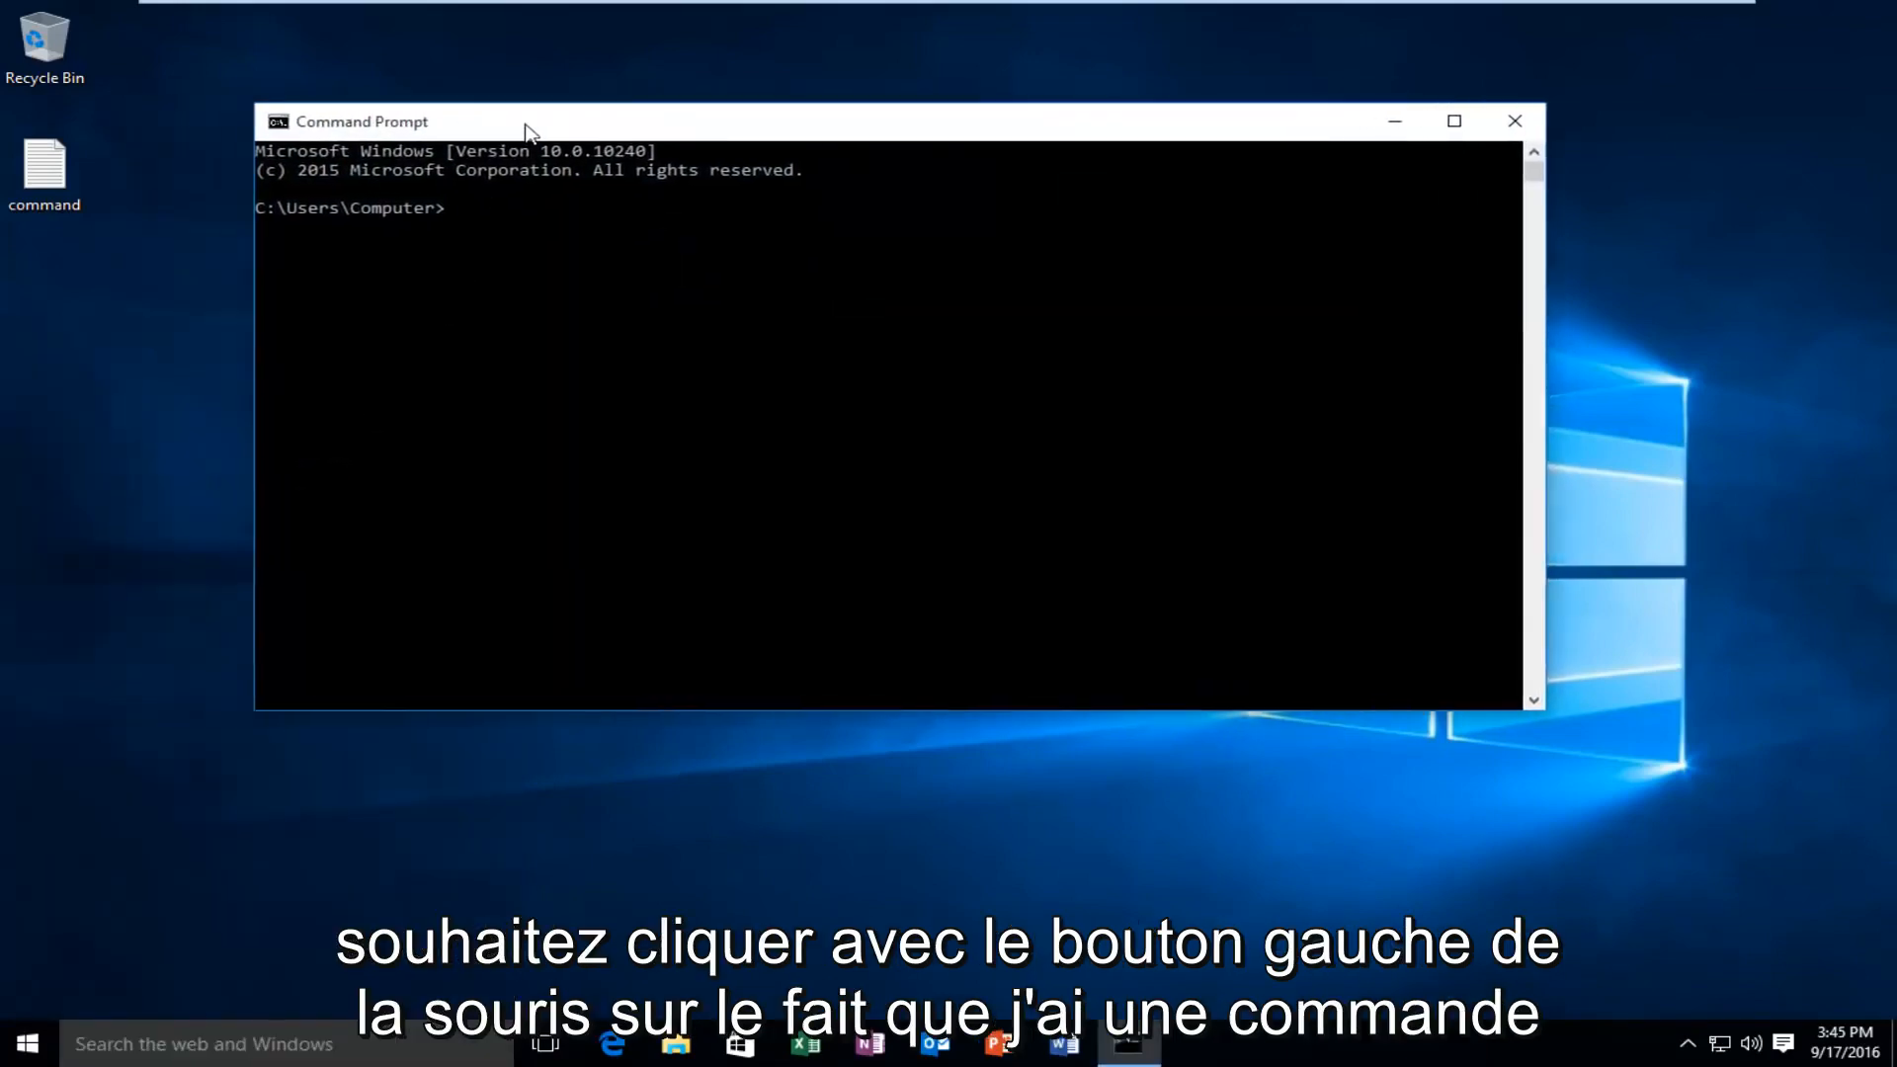
{"action": "left_click_drag", "start_coordinate": [526, 121], "coordinate": [601, 137]}
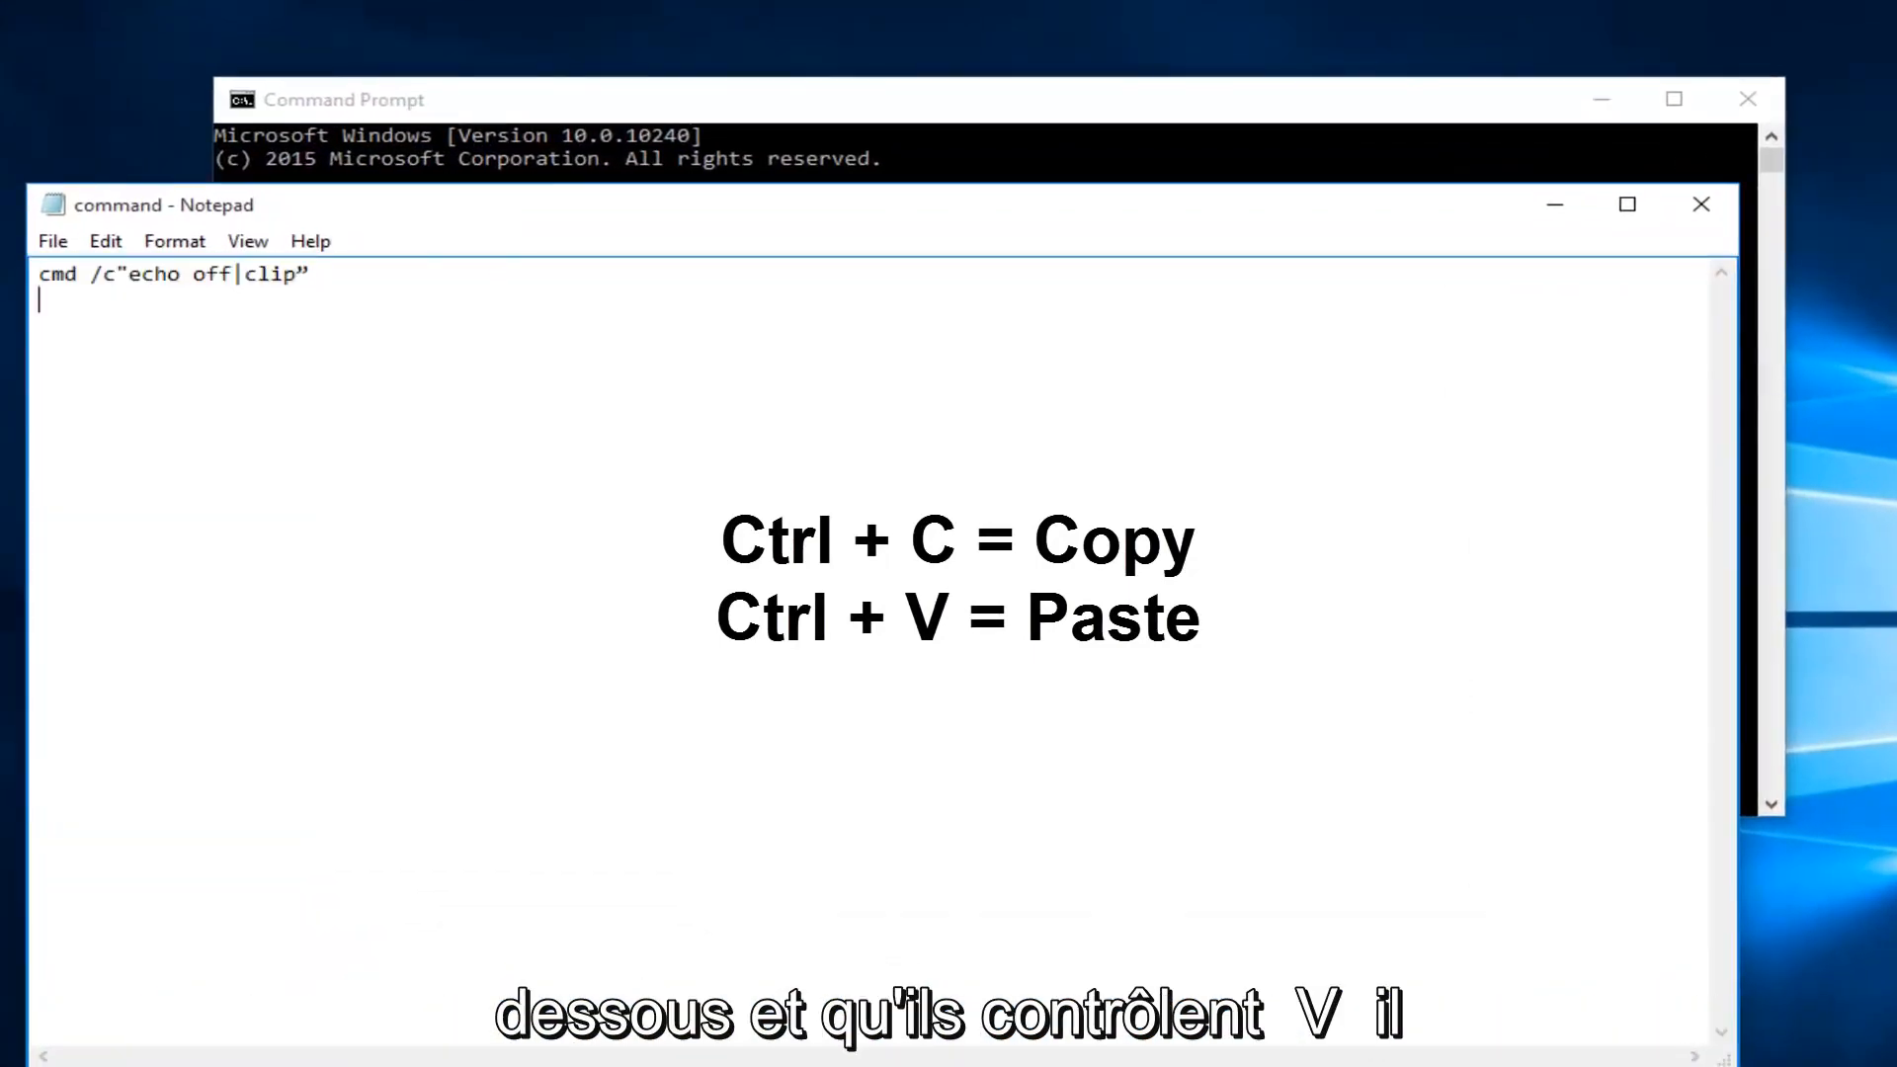
Step: Copy the cmd /c"echo off|clip" line from the command note for use at the prompt
{"action": "key", "text": "ctrl+v"}
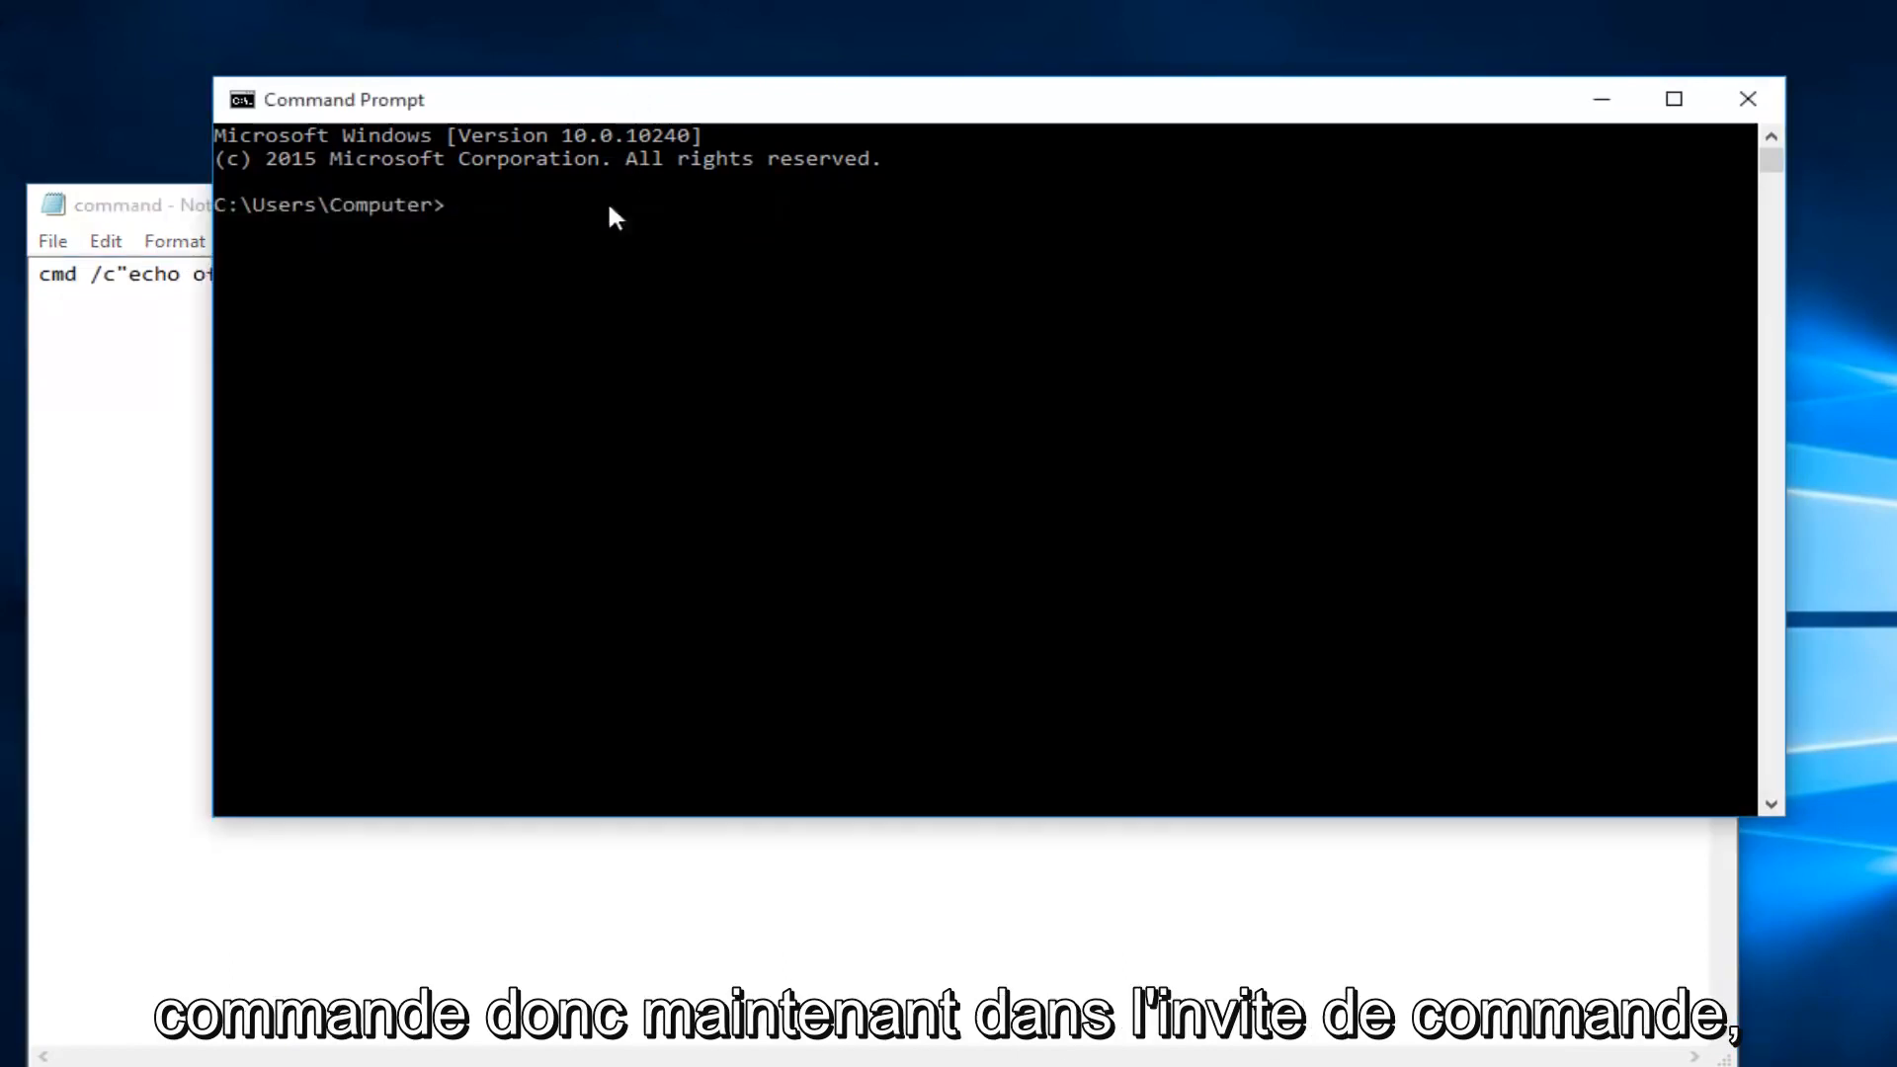
{"action": "mouse_move", "coordinate": [462, 227]}
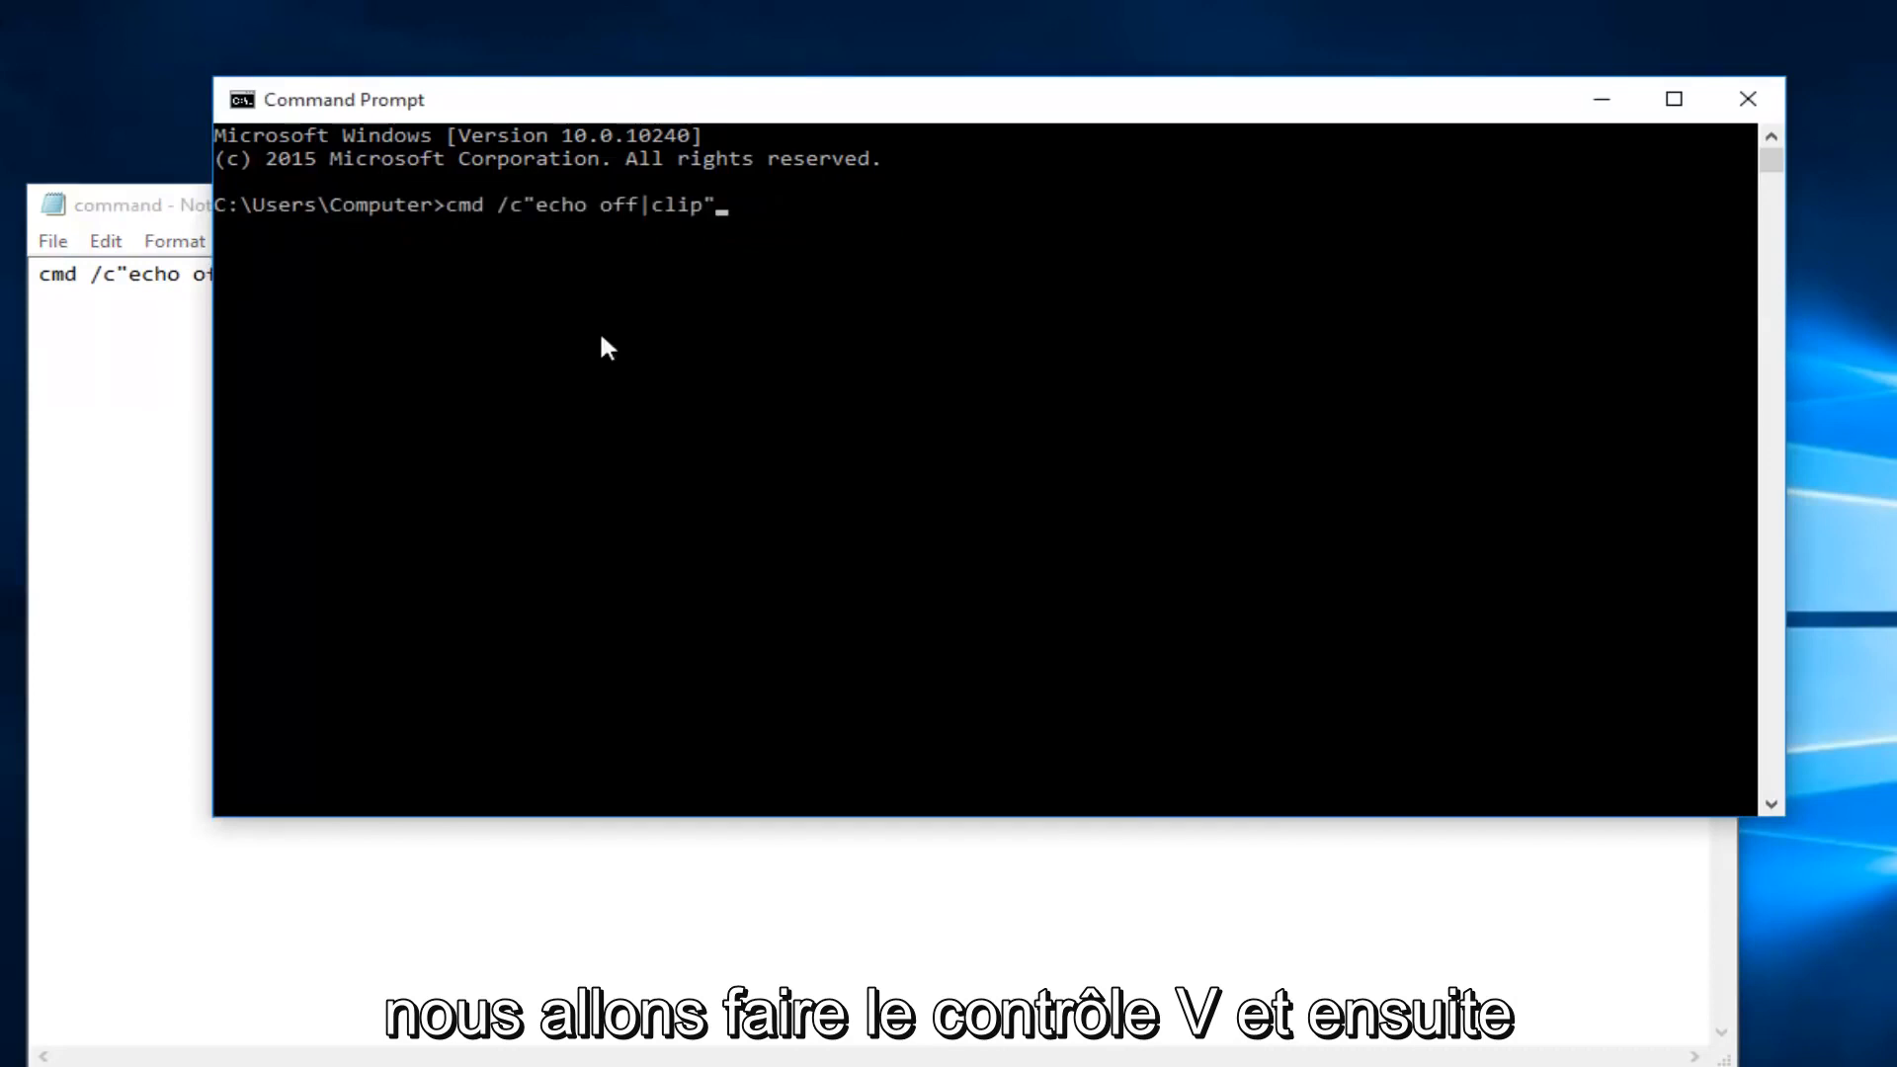
Step: Run the pasted cmd /c"echo off|clip" command so the clipboard is cleared
{"action": "key", "text": "enter"}
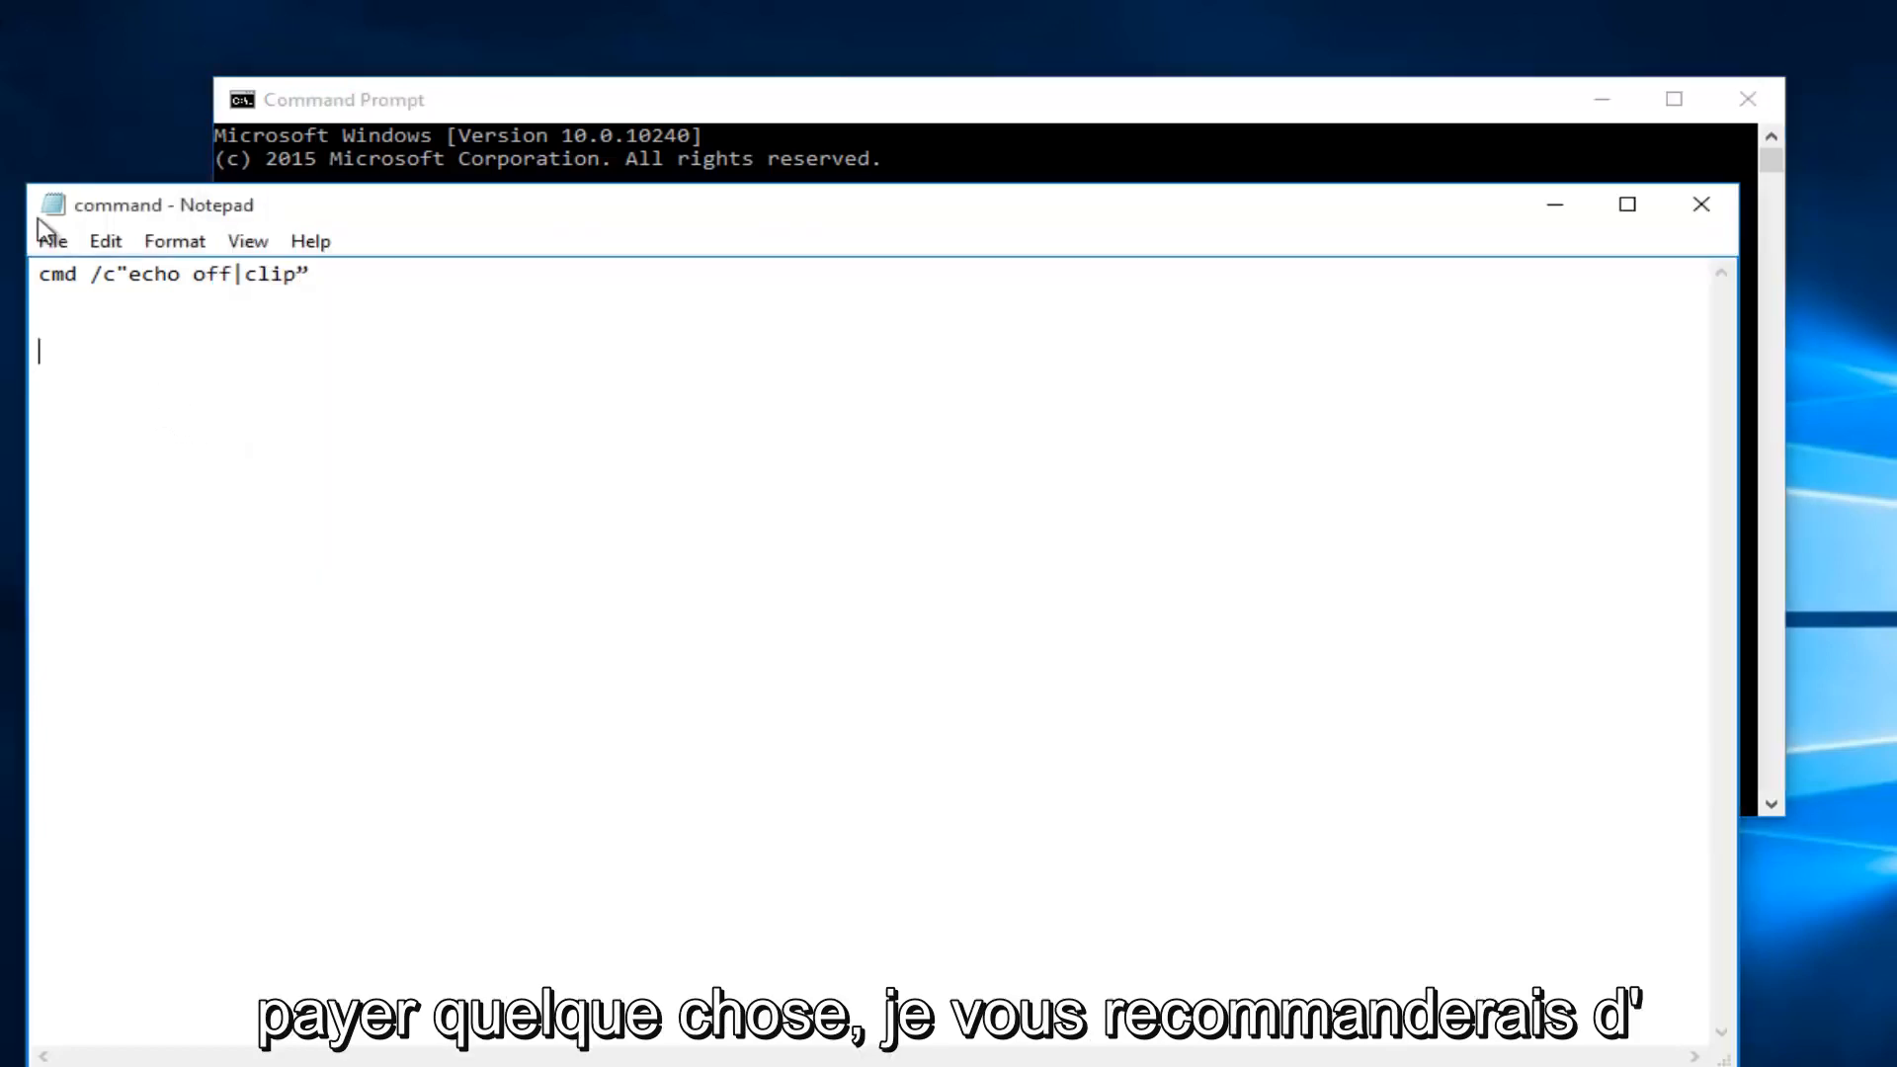
{"action": "mouse_move", "coordinate": [99, 380]}
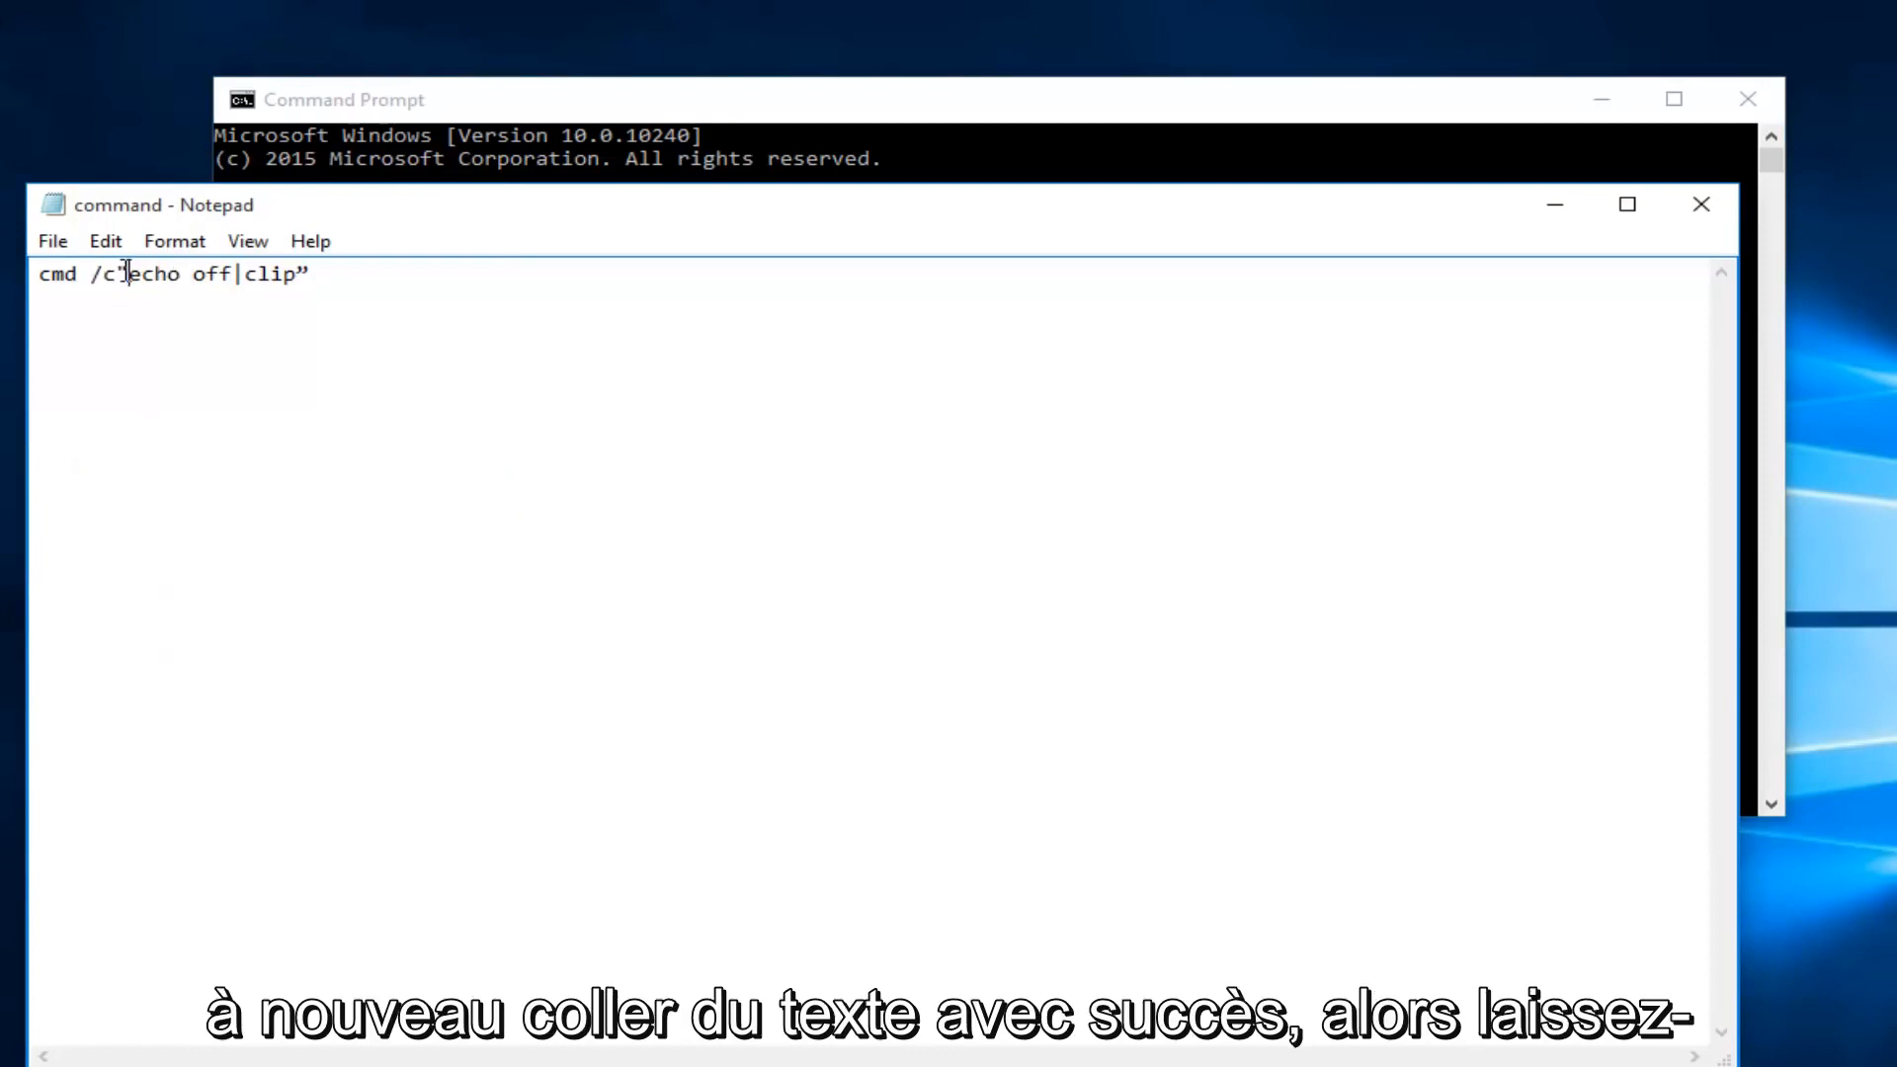
Step: Paste a second copy of the line via right-click to confirm pasting works, then close the note choosing Don't Save
{"action": "right_click", "coordinate": [158, 272]}
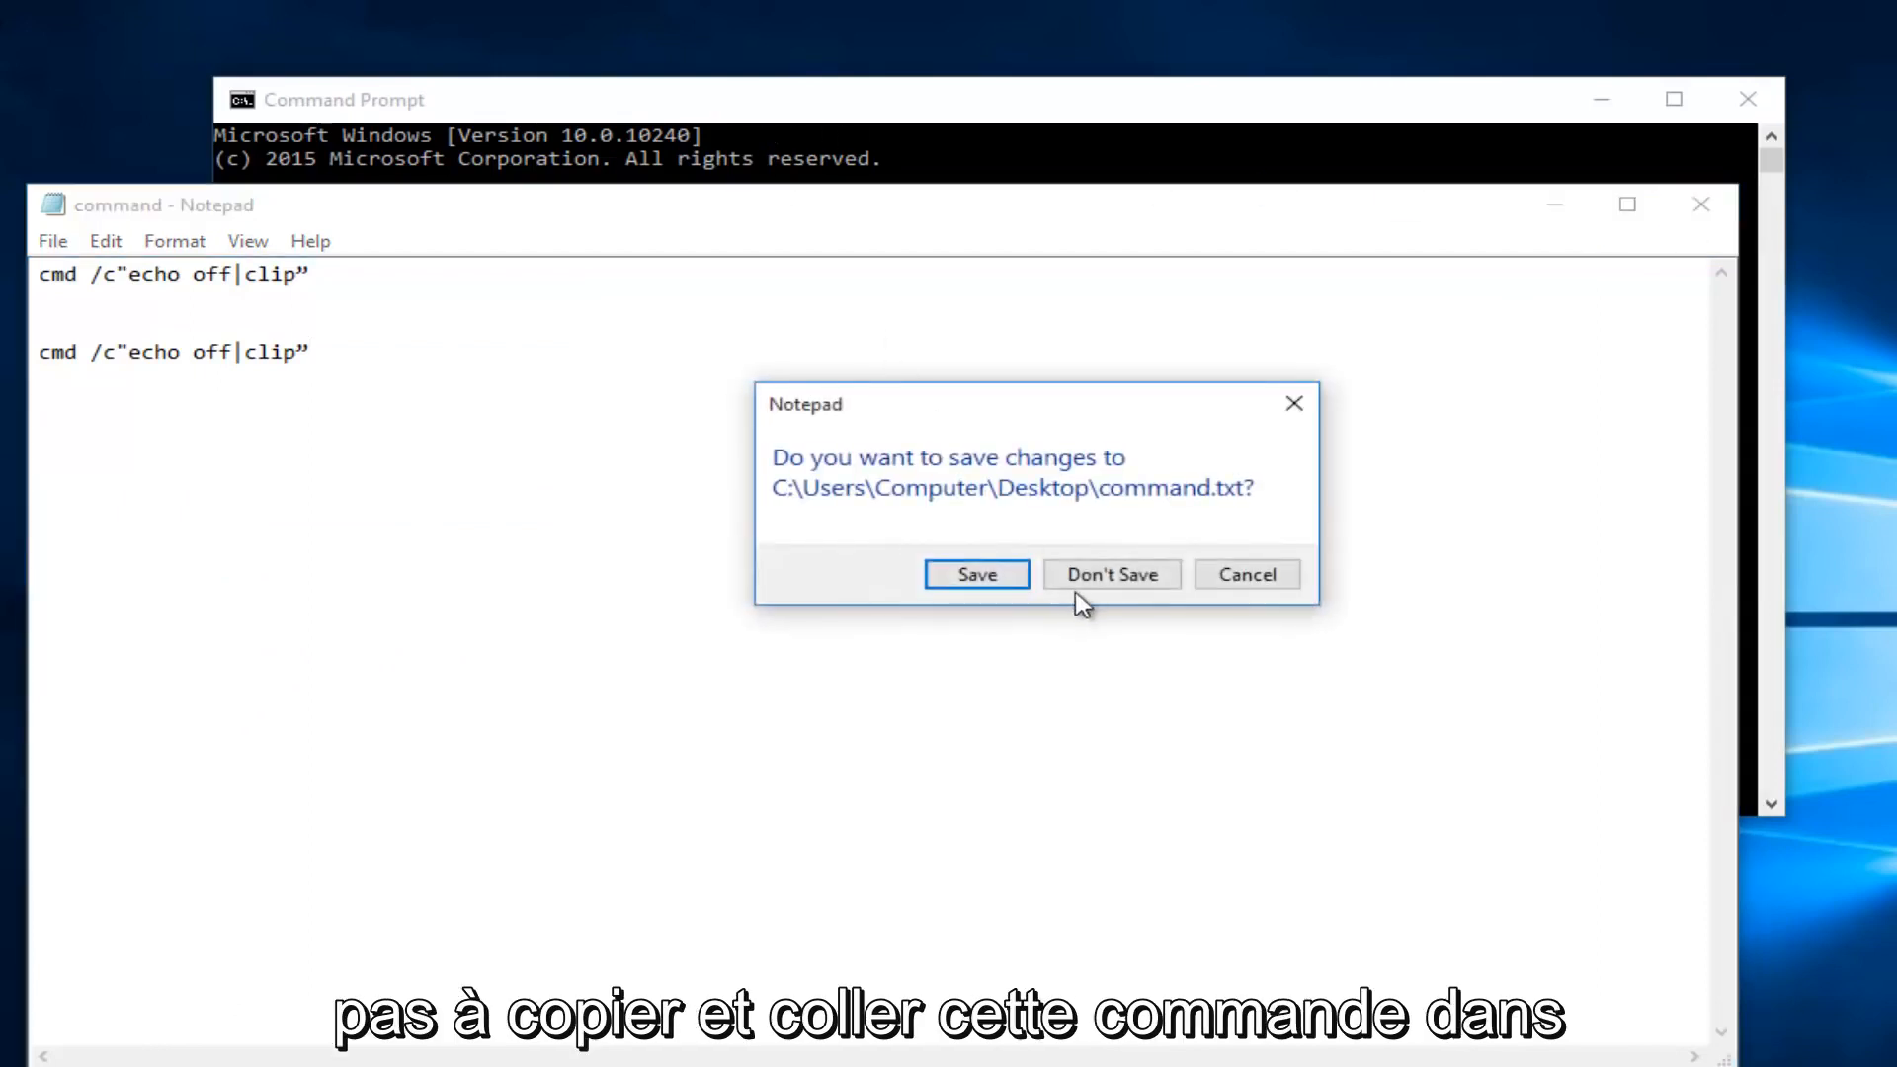
{"action": "left_click", "coordinate": [1108, 573]}
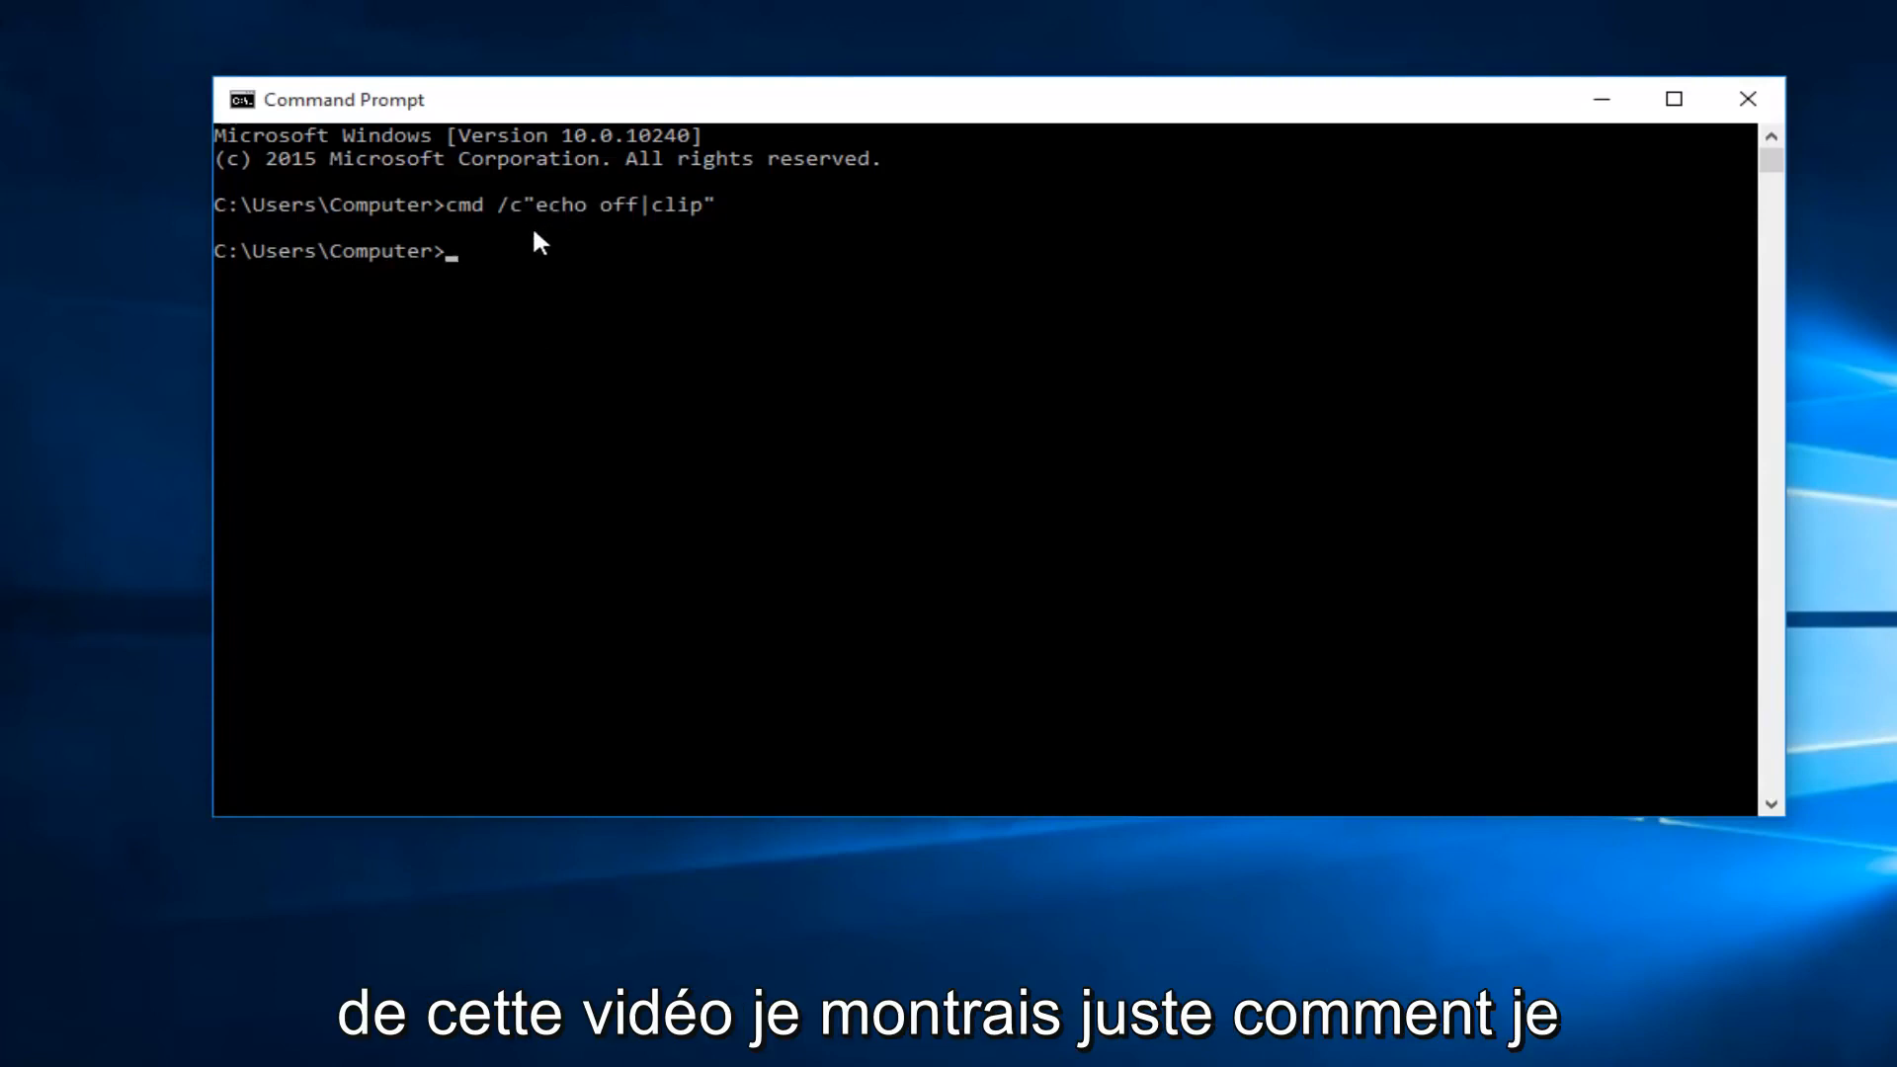
{"action": "mouse_move", "coordinate": [508, 233]}
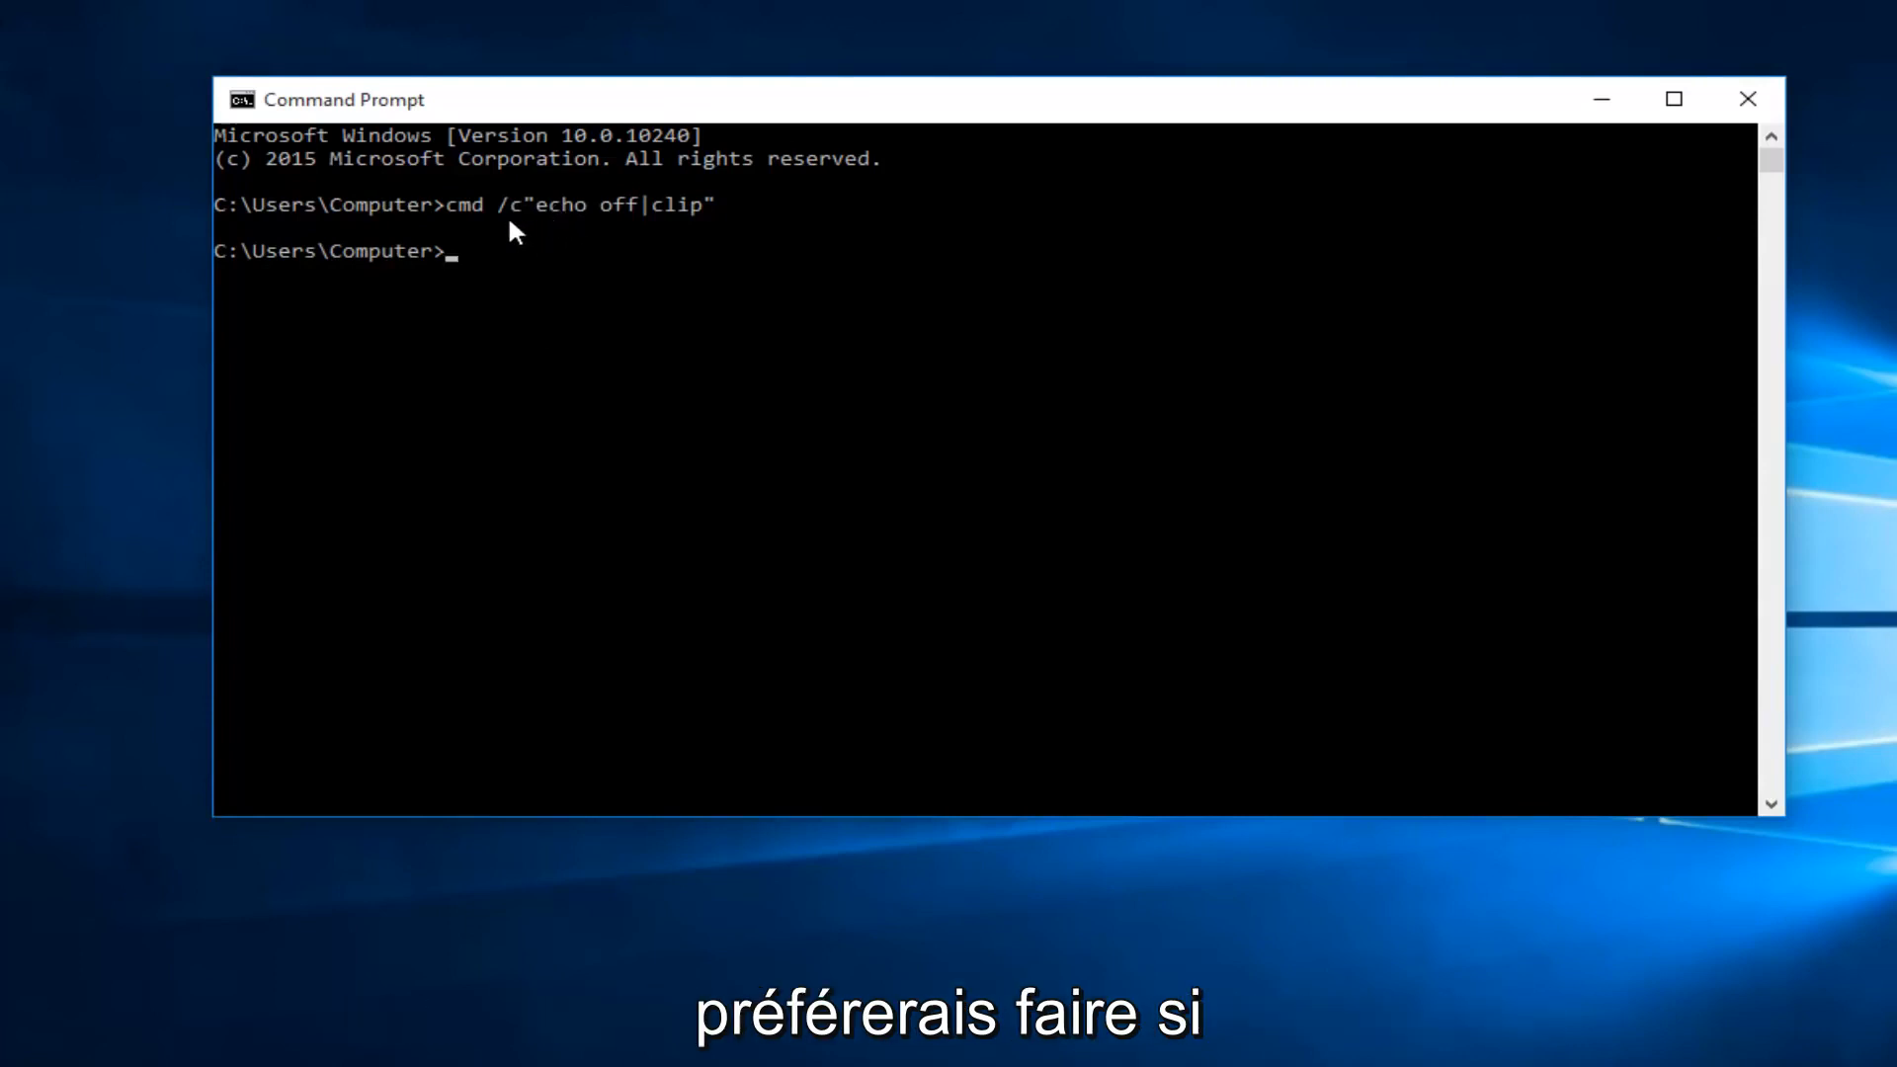